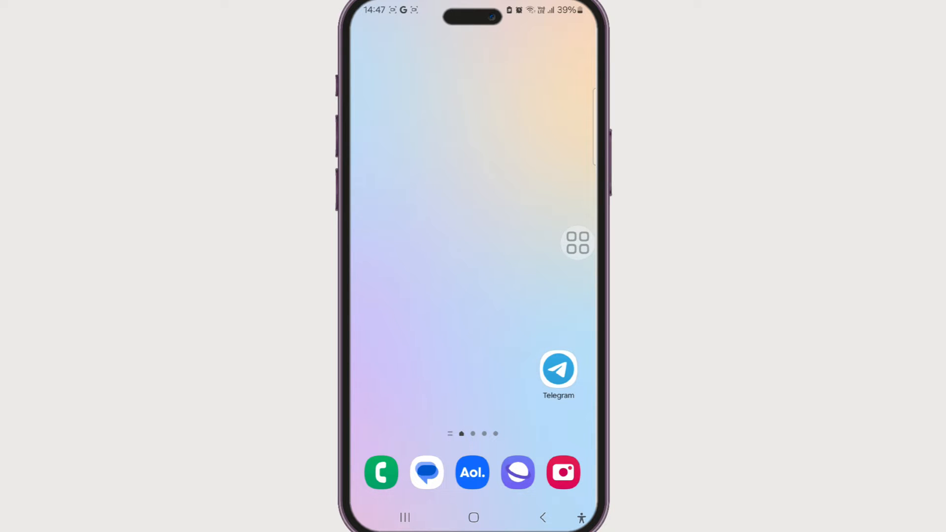
{"action": "mouse_move", "coordinate": [568, 398]}
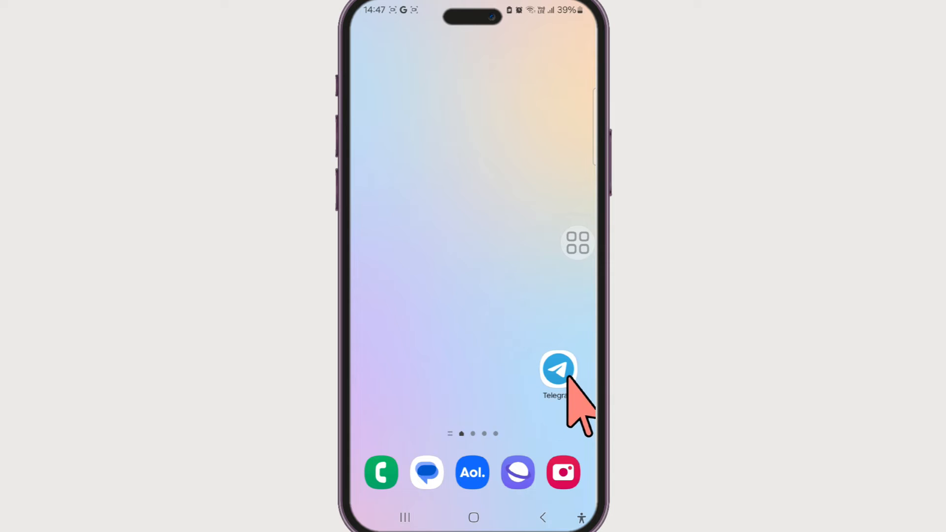
Launch Telegram from the Android home screen to reach the chat list.
{"action": "left_click", "coordinate": [556, 367]}
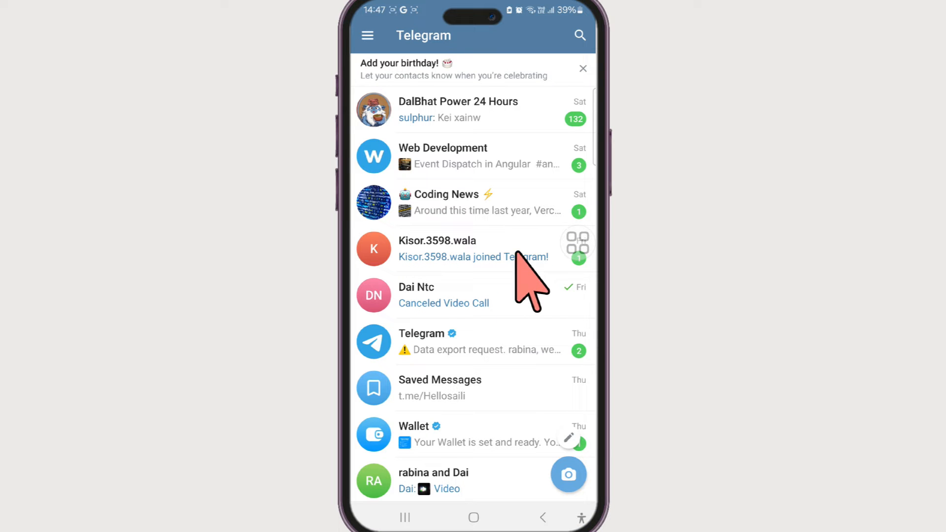
{"action": "mouse_move", "coordinate": [506, 211]}
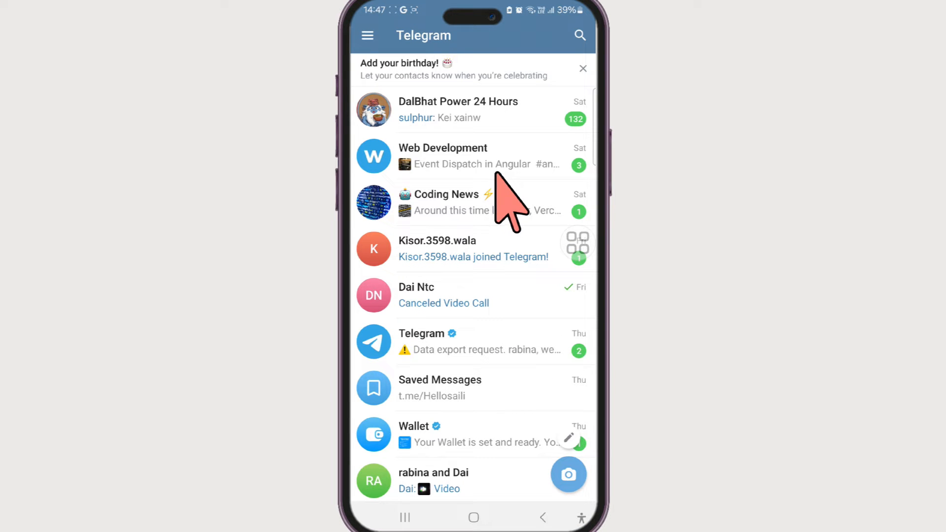
{"action": "mouse_move", "coordinate": [558, 165]}
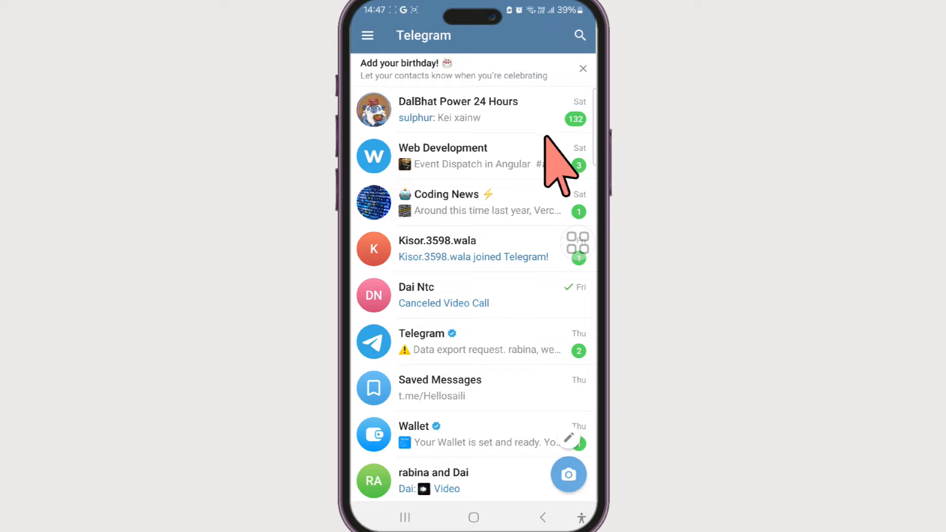
{"action": "mouse_move", "coordinate": [532, 305]}
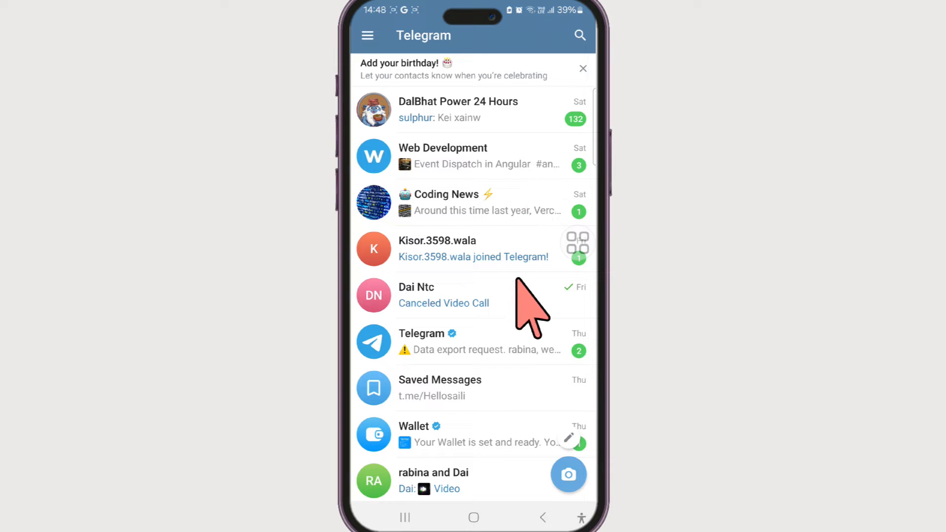
Show the chat options menu for the Dai Ntc conversation.
{"action": "left_click", "coordinate": [444, 294]}
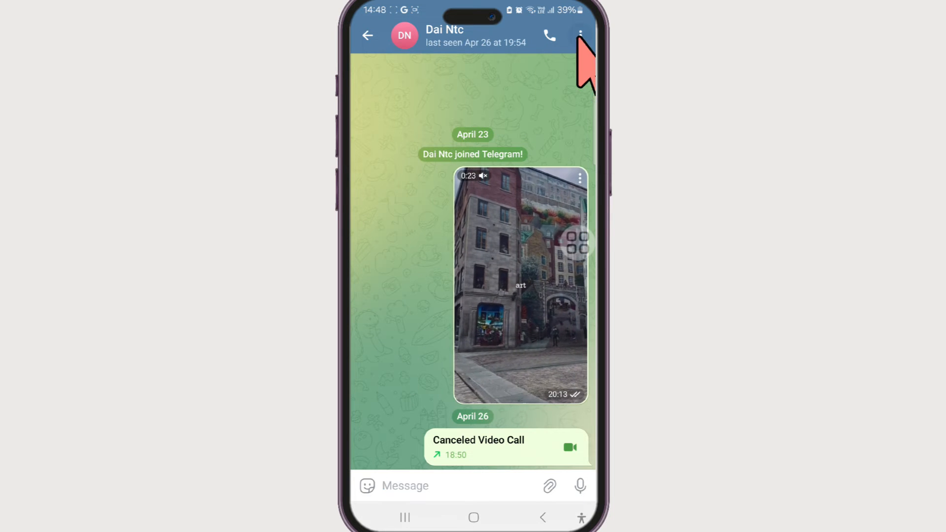
{"action": "left_click", "coordinate": [580, 36]}
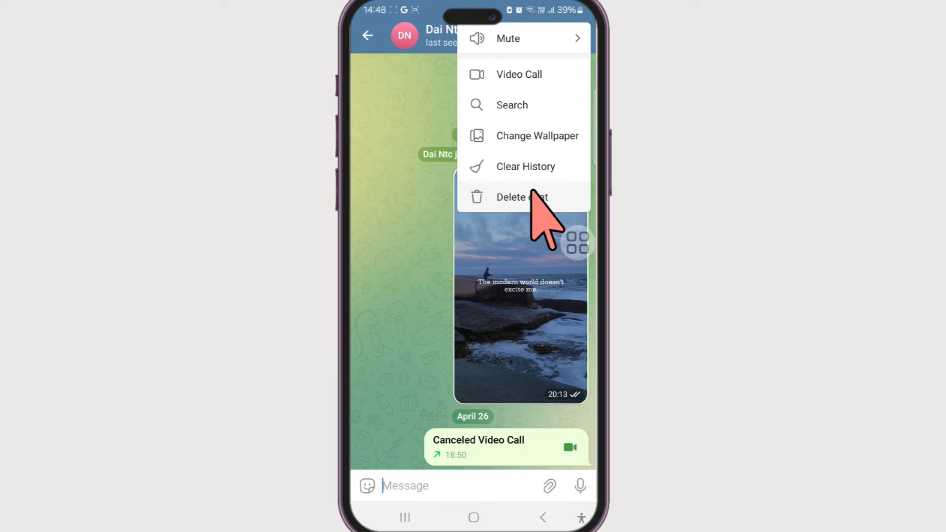
{"action": "left_click", "coordinate": [522, 197]}
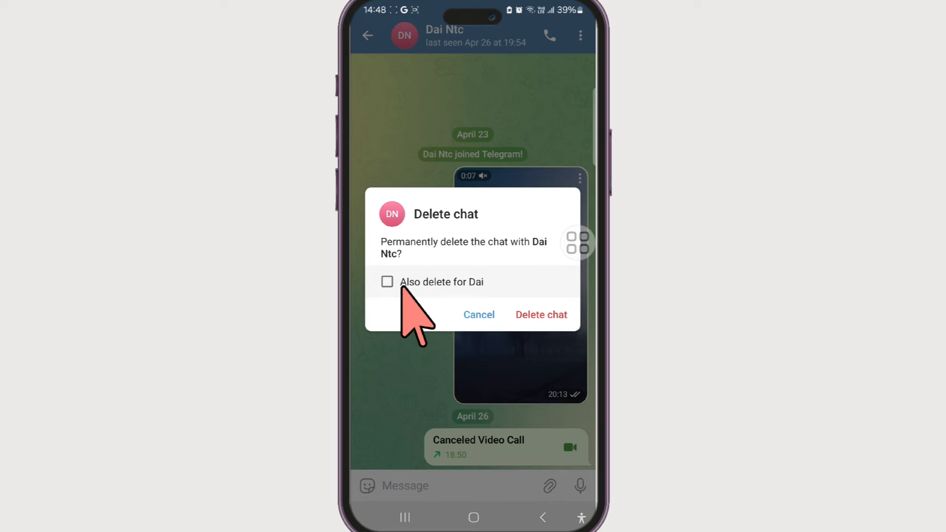
{"action": "mouse_move", "coordinate": [429, 326]}
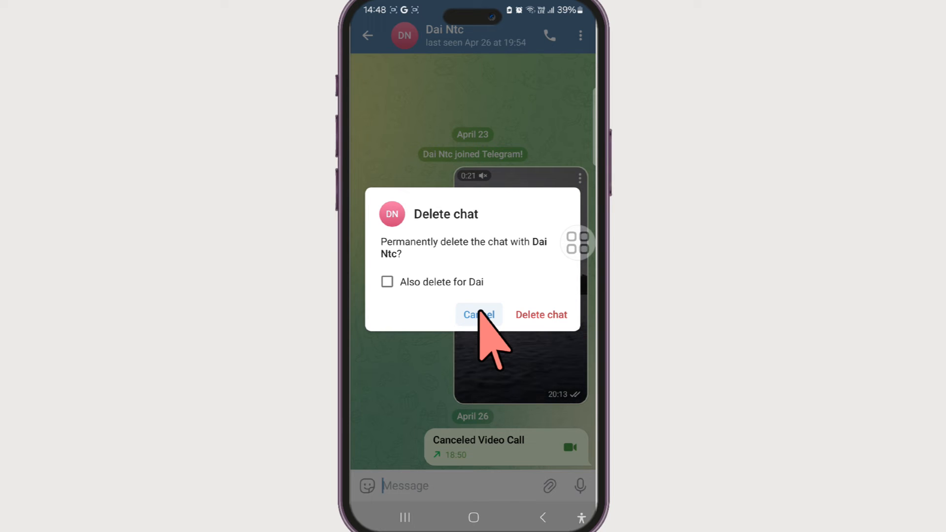
{"action": "left_click", "coordinate": [479, 315]}
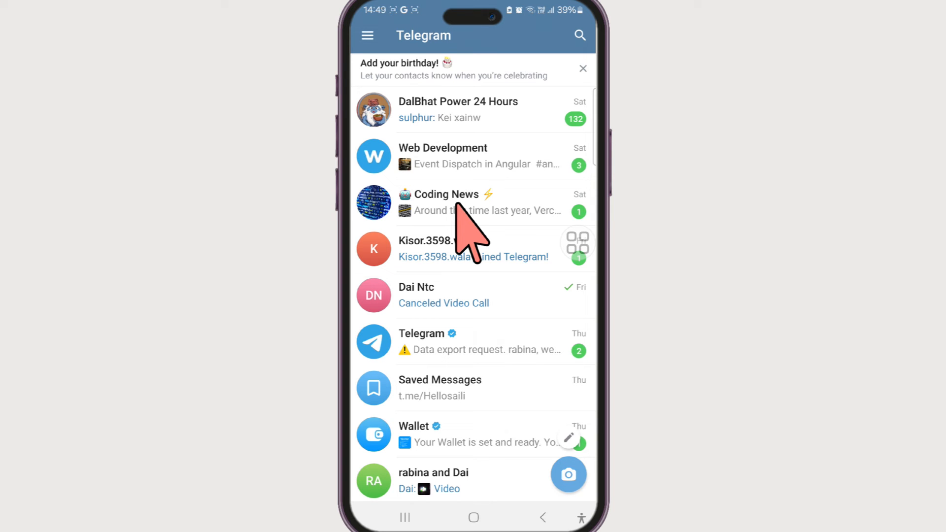
{"action": "scroll", "scroll_direction": "up", "scroll_amount": 3}
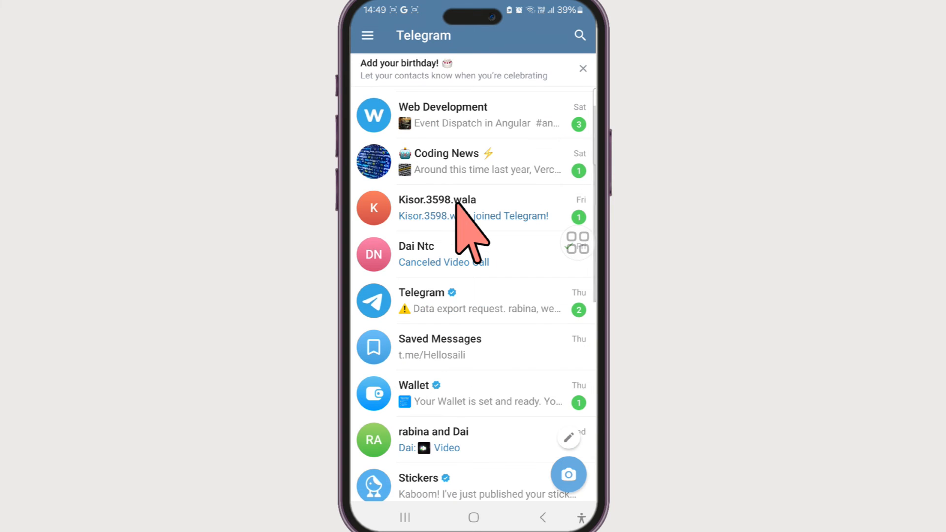
{"action": "scroll", "scroll_direction": "down", "scroll_amount": 3}
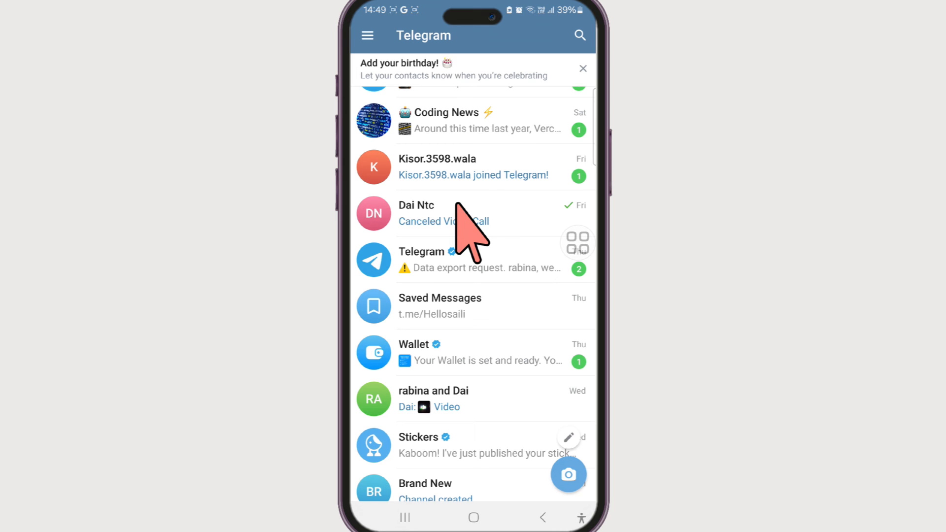
{"action": "mouse_move", "coordinate": [467, 239]}
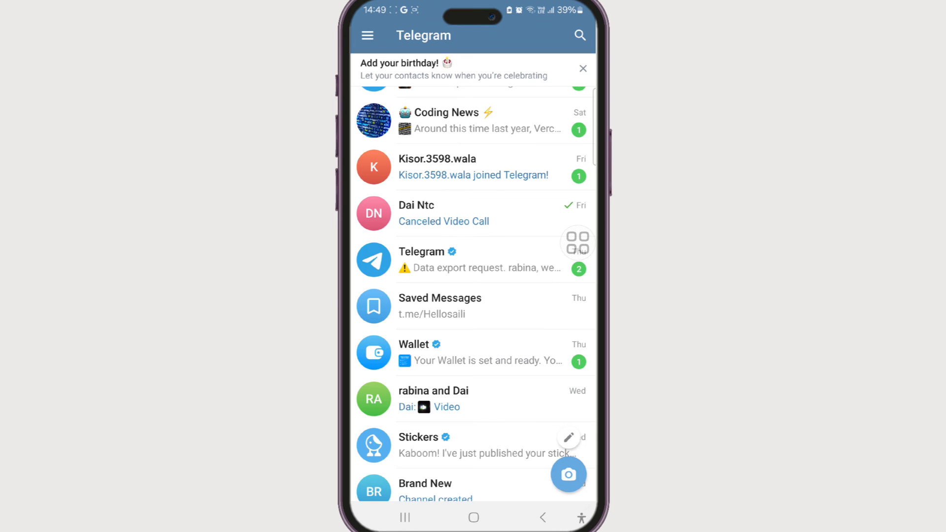